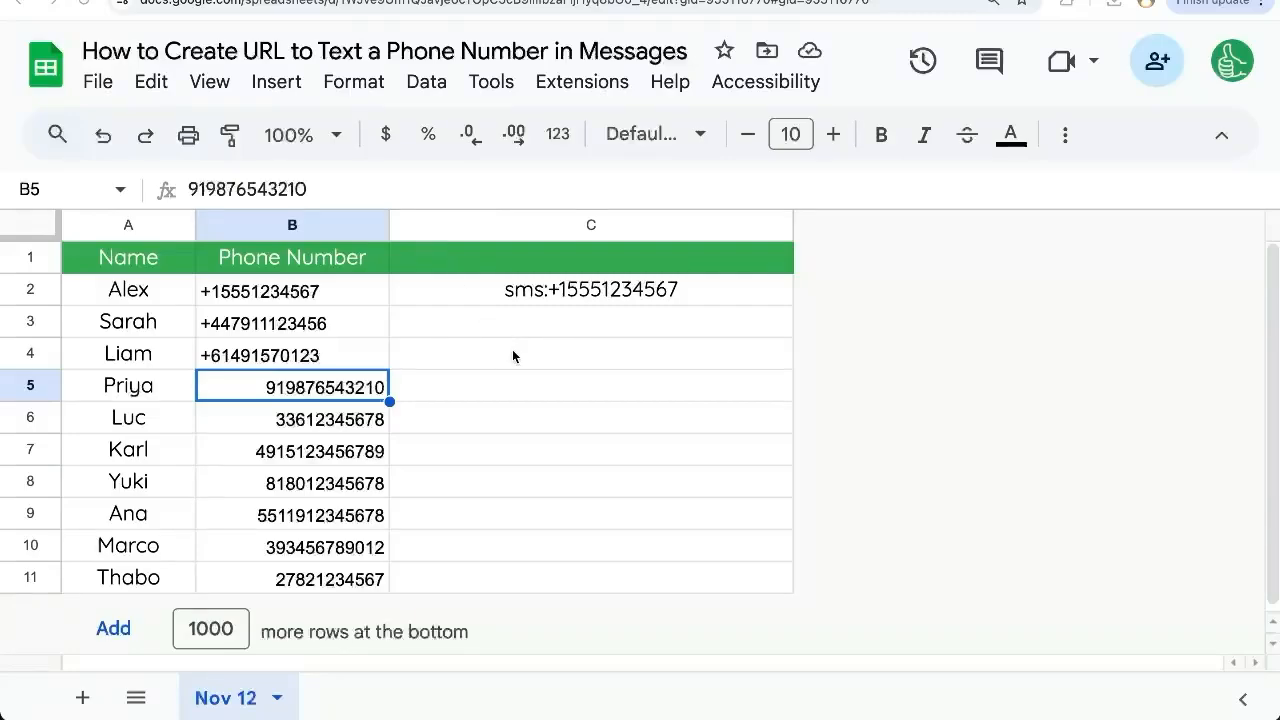
pyautogui.moveTo(520, 338)
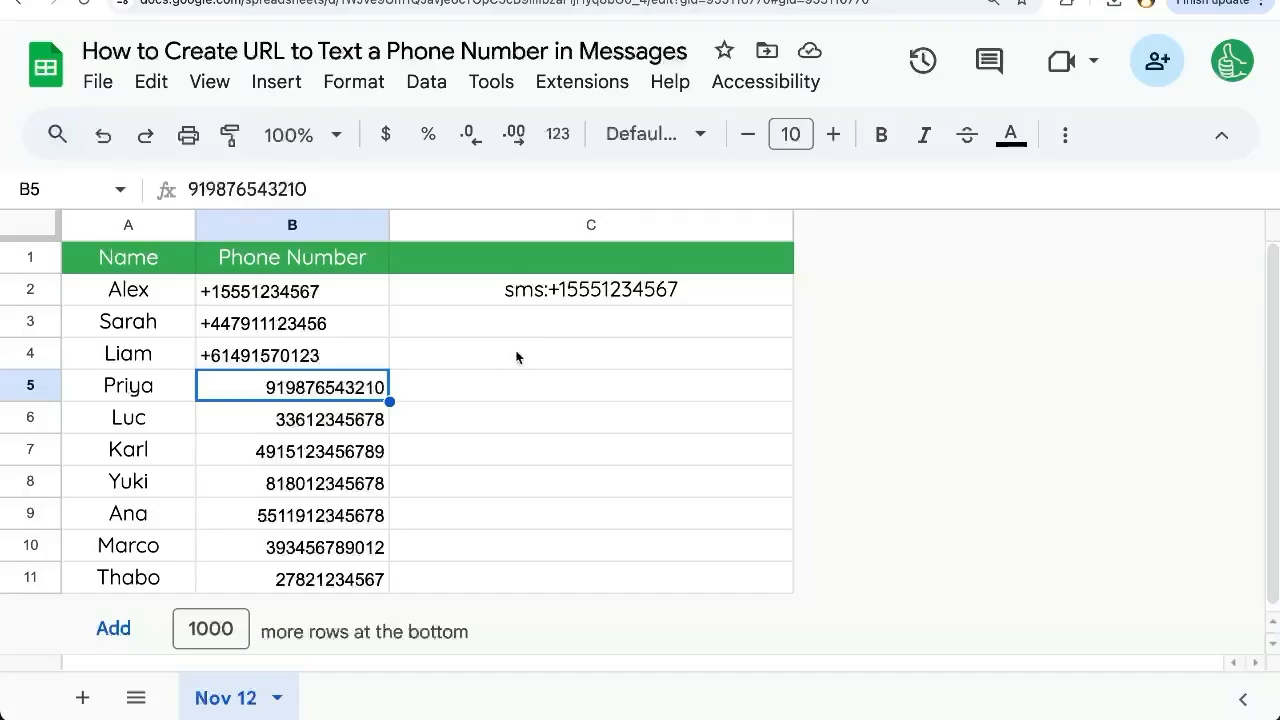
# Build =HYPERLINK("sms:"&B2) in C2 beside Alex's number and fill it down to C11
pyautogui.click(592, 288)
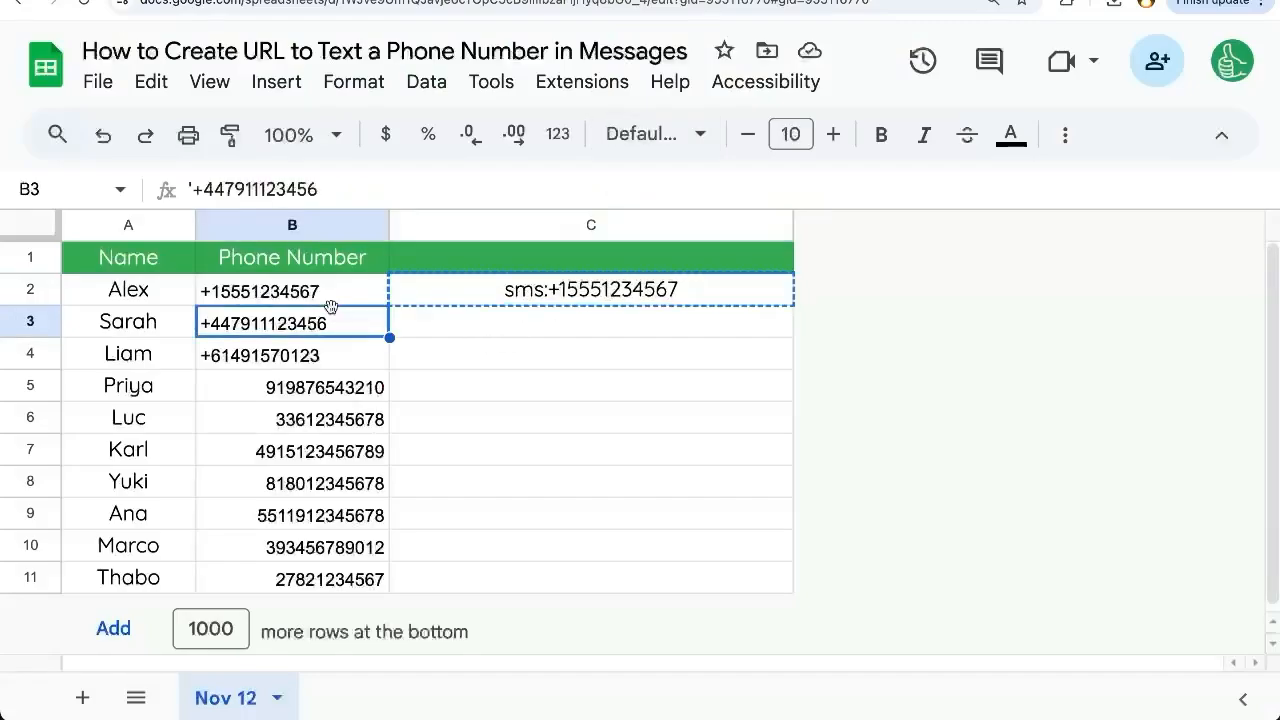
pyautogui.click(292, 290)
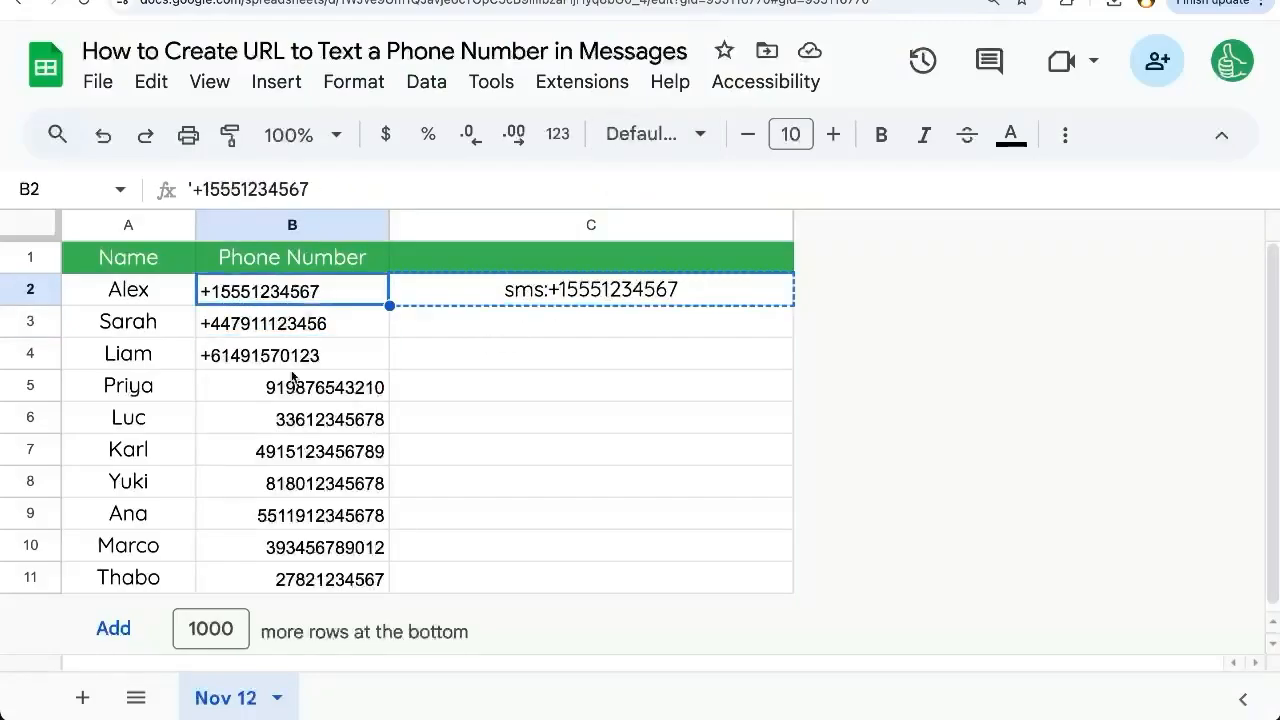
pyautogui.click(292, 386)
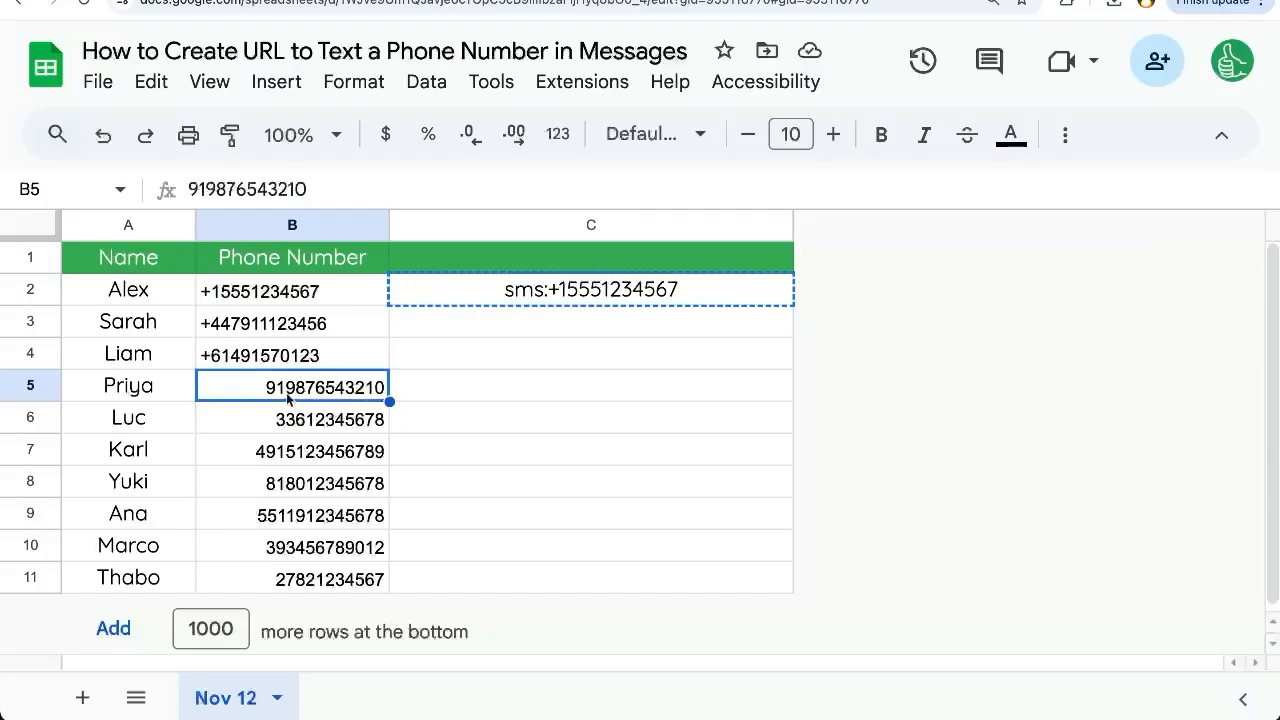
pyautogui.click(292, 290)
pyautogui.write('=')
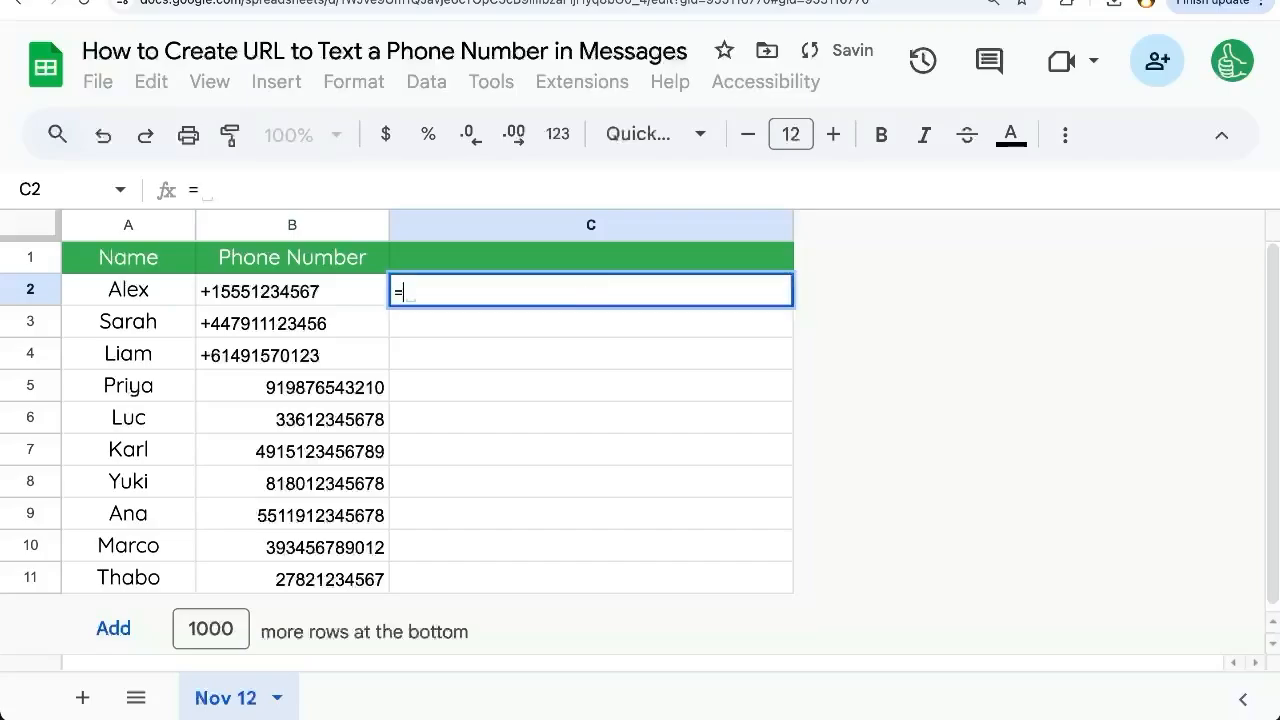
pyautogui.write('HYPERLINK("')
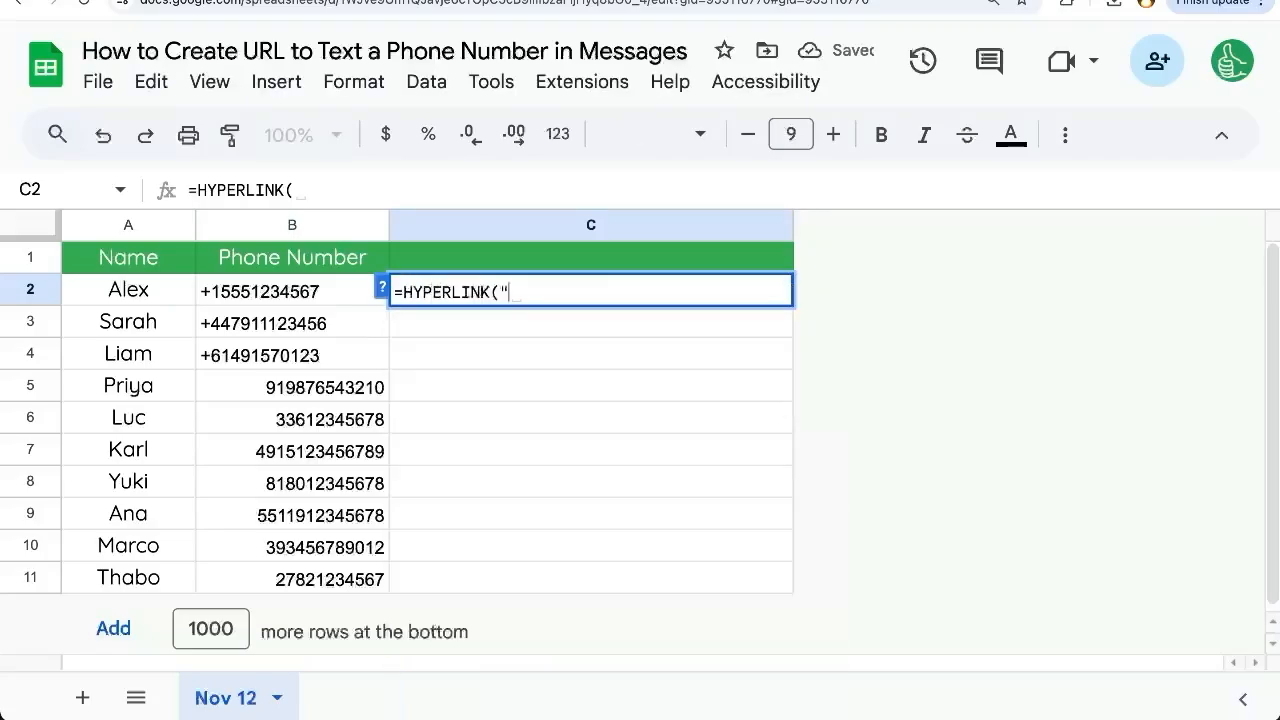
pyautogui.write('sms')
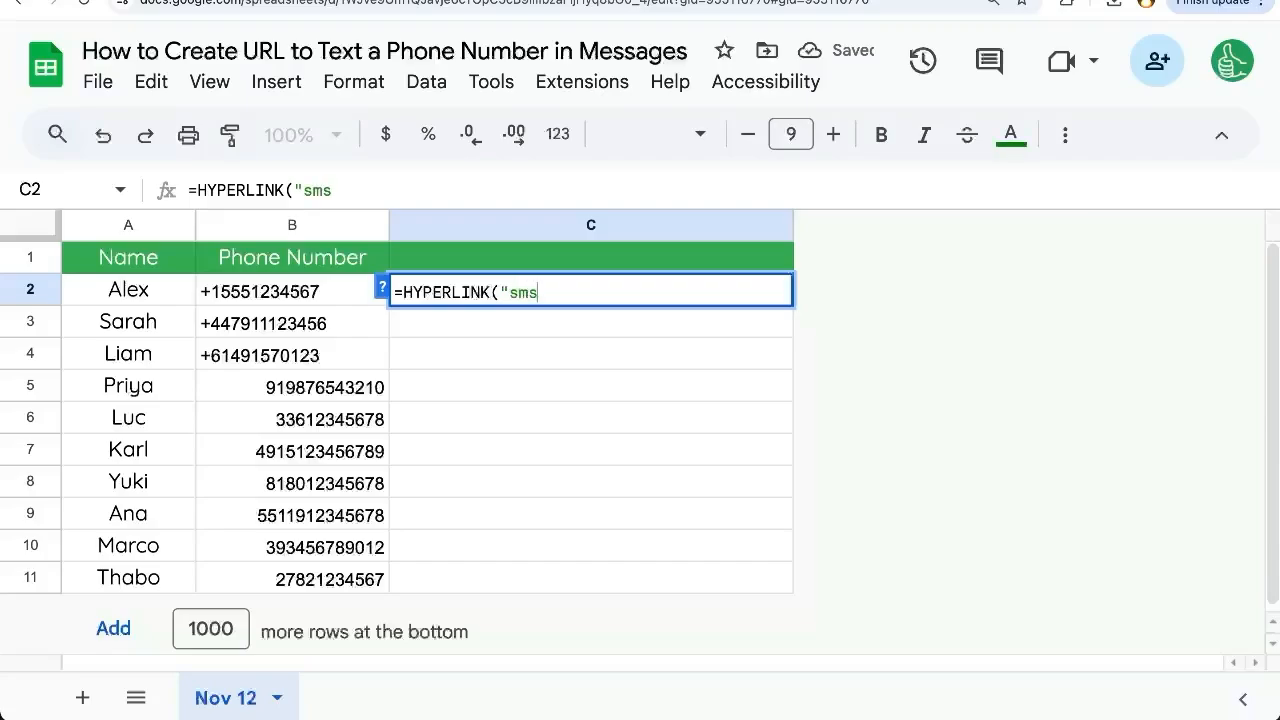
pyautogui.write(':"&')
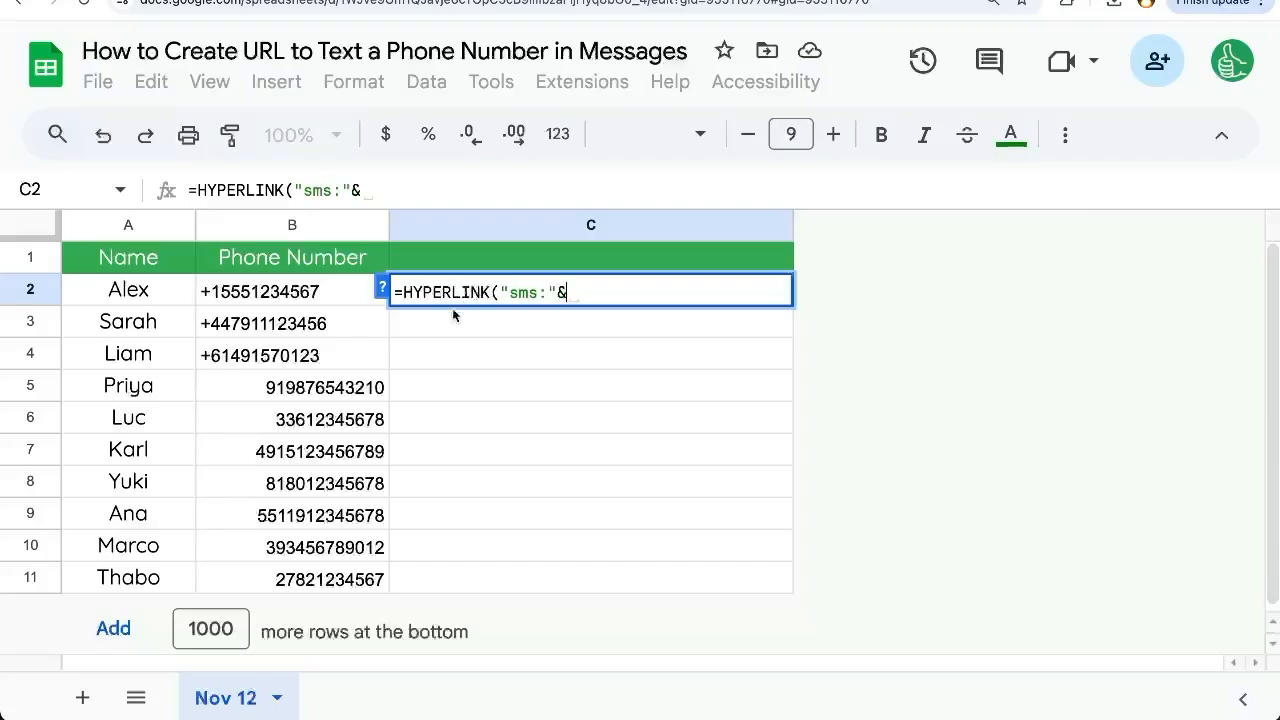
pyautogui.click(292, 292)
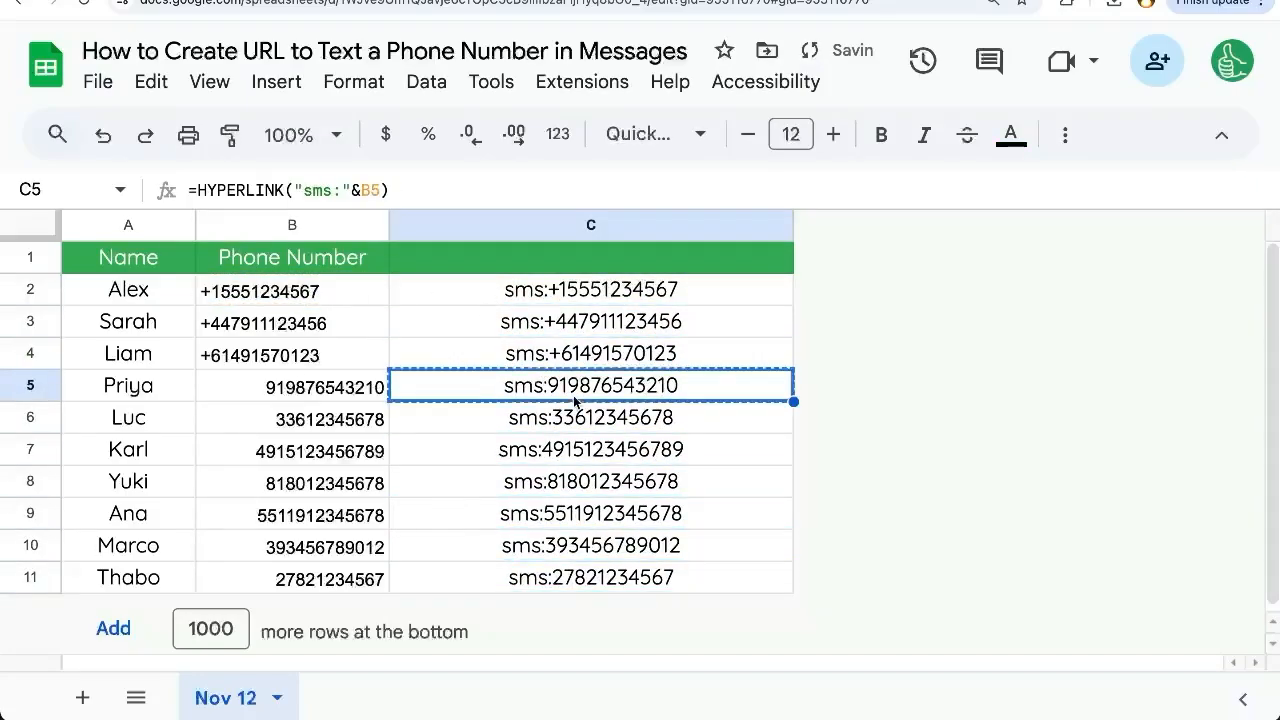
# Test Priya's sms link and dismiss the Open Messages prompt
pyautogui.click(590, 384)
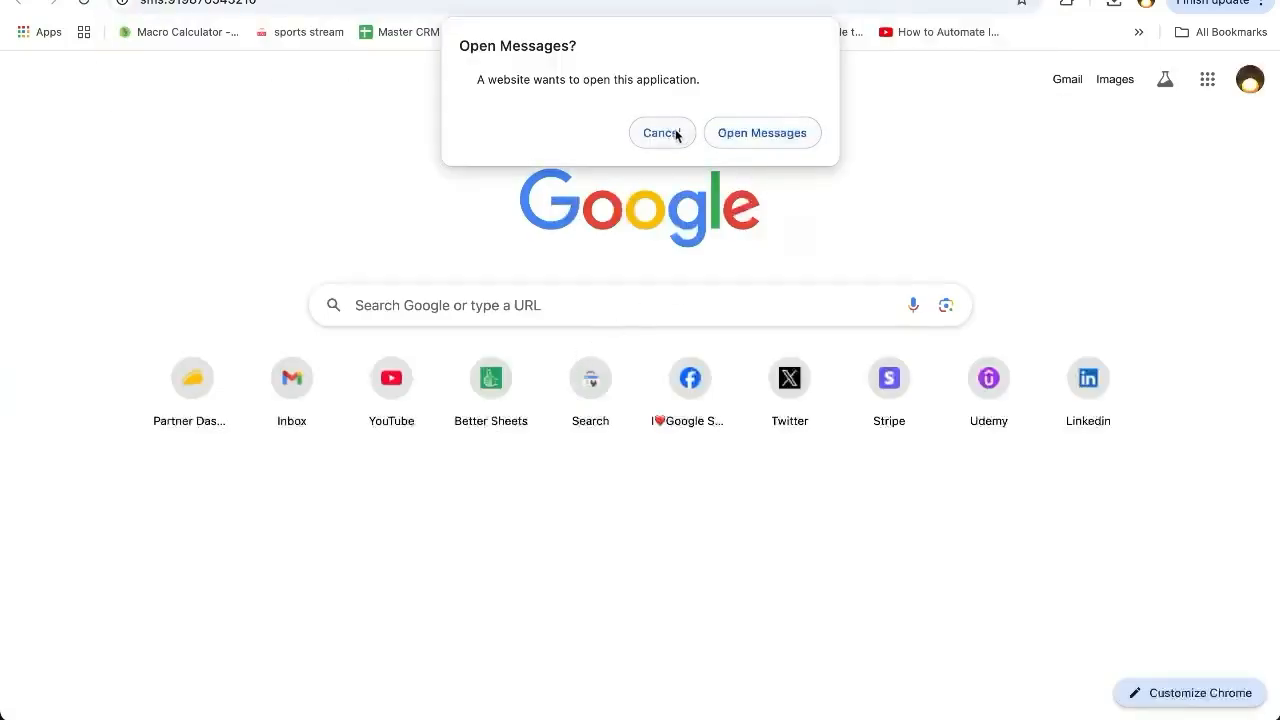
pyautogui.click(660, 132)
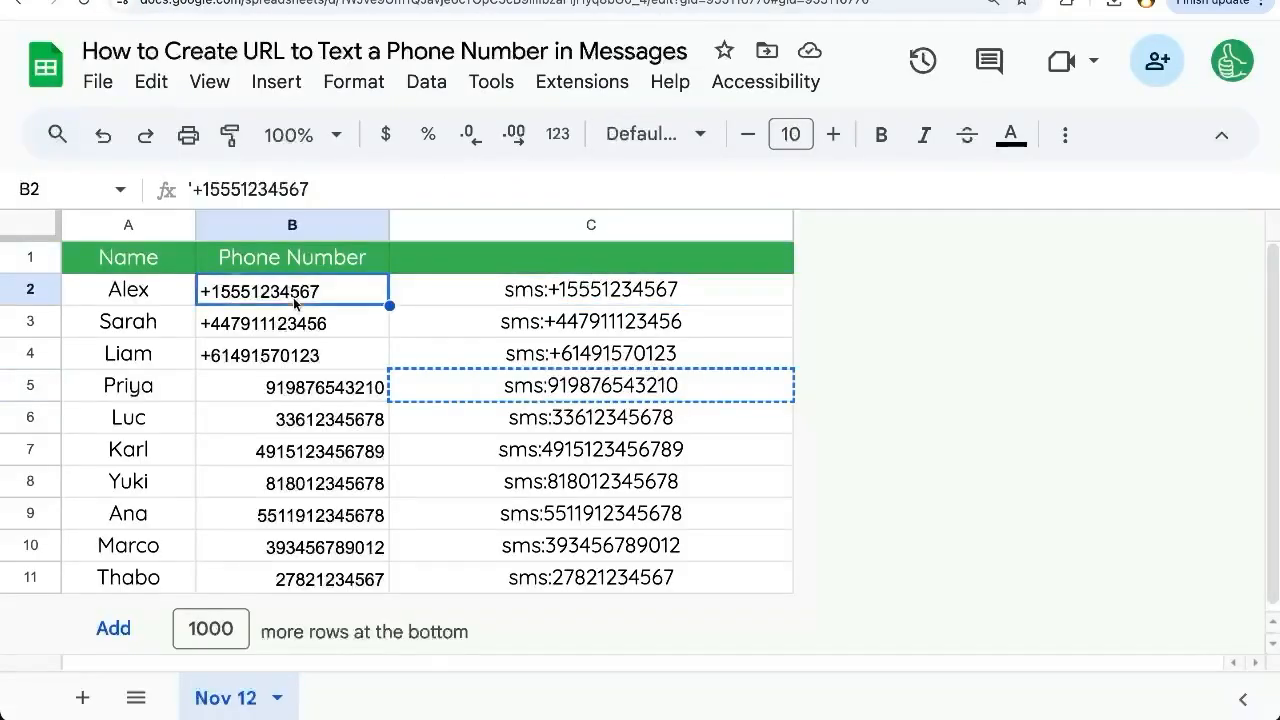
# Change the leading '+ in Alex's number B2 to = and bring up the sheet search
pyautogui.click(292, 384)
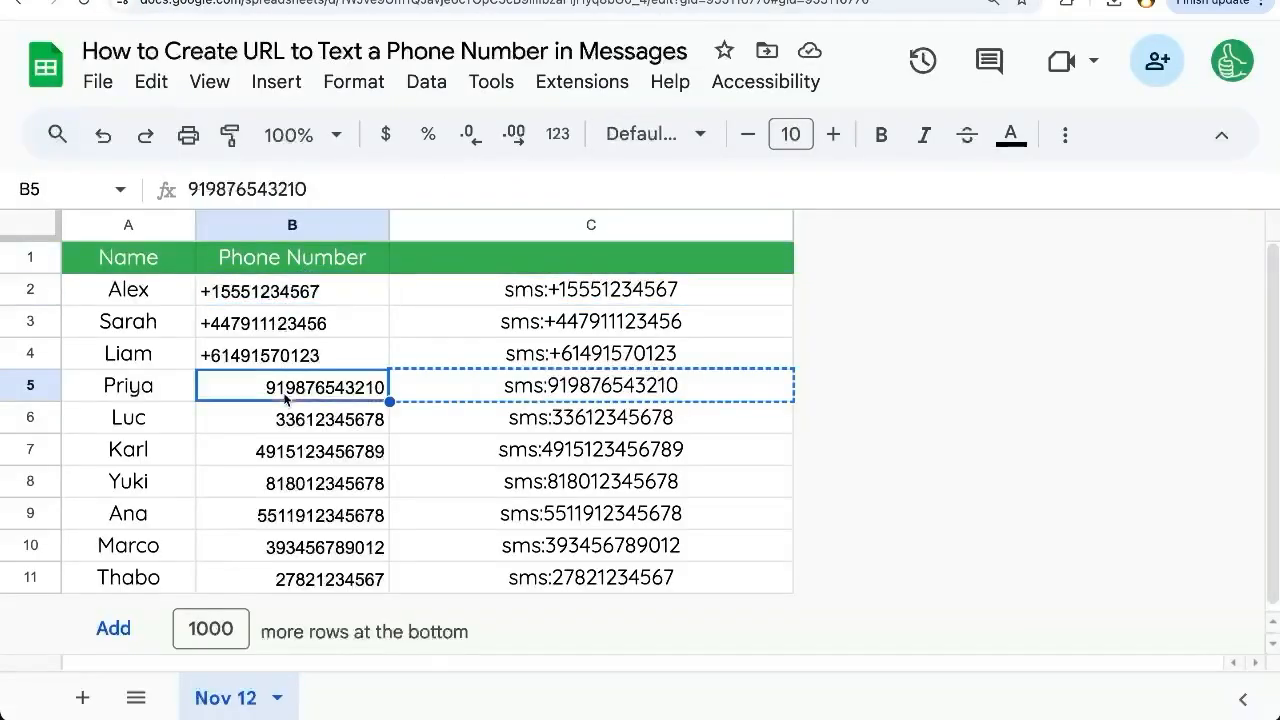
pyautogui.moveTo(292, 304)
pyautogui.write('=')
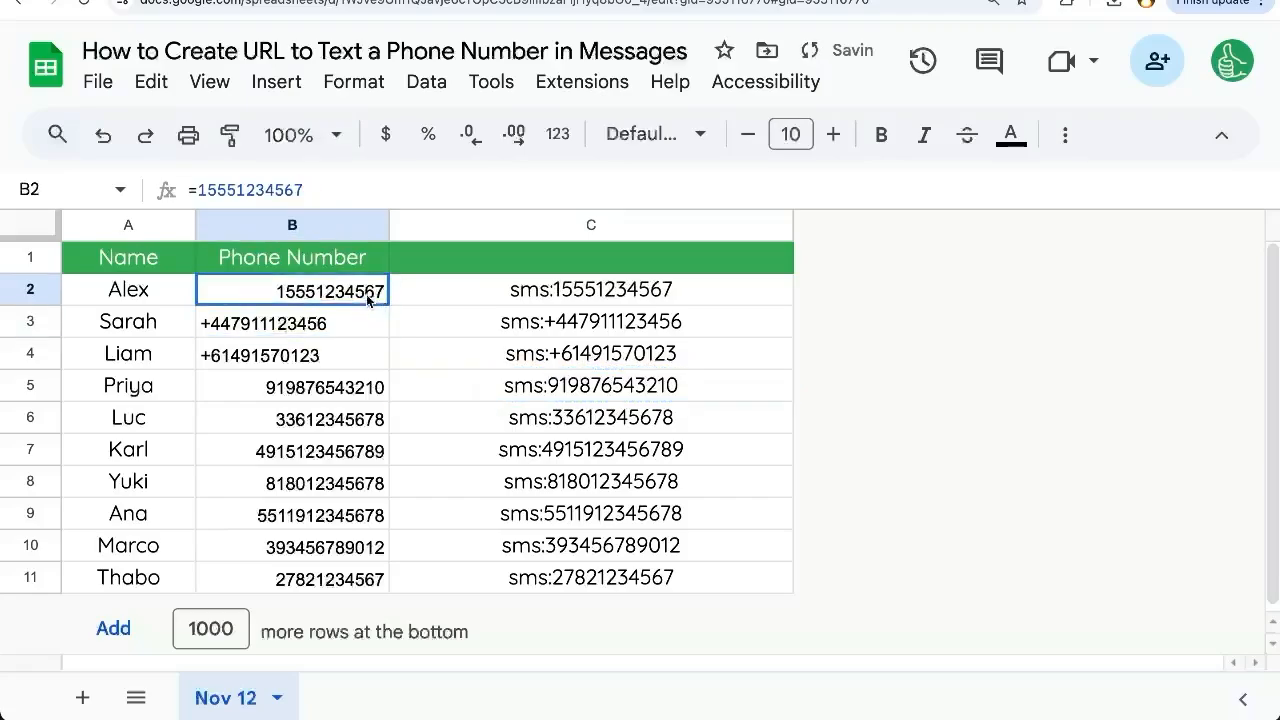
pyautogui.doubleClick(292, 288)
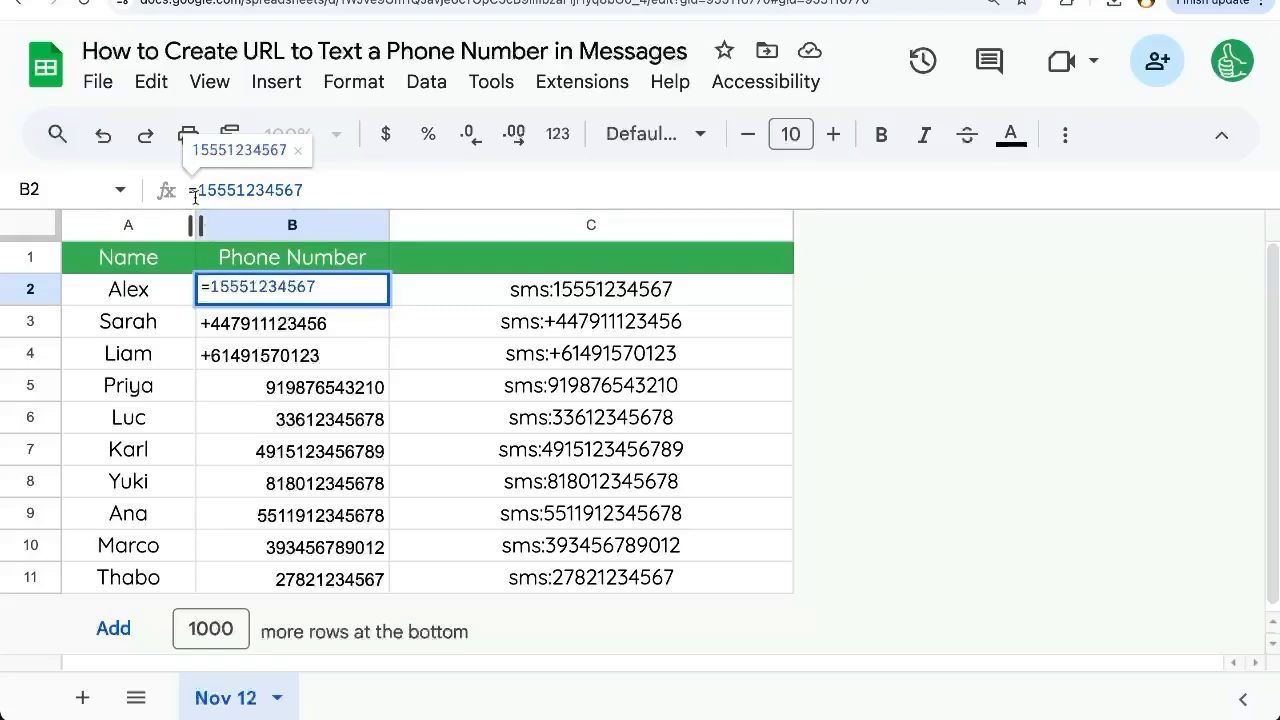
pyautogui.press('Enter')
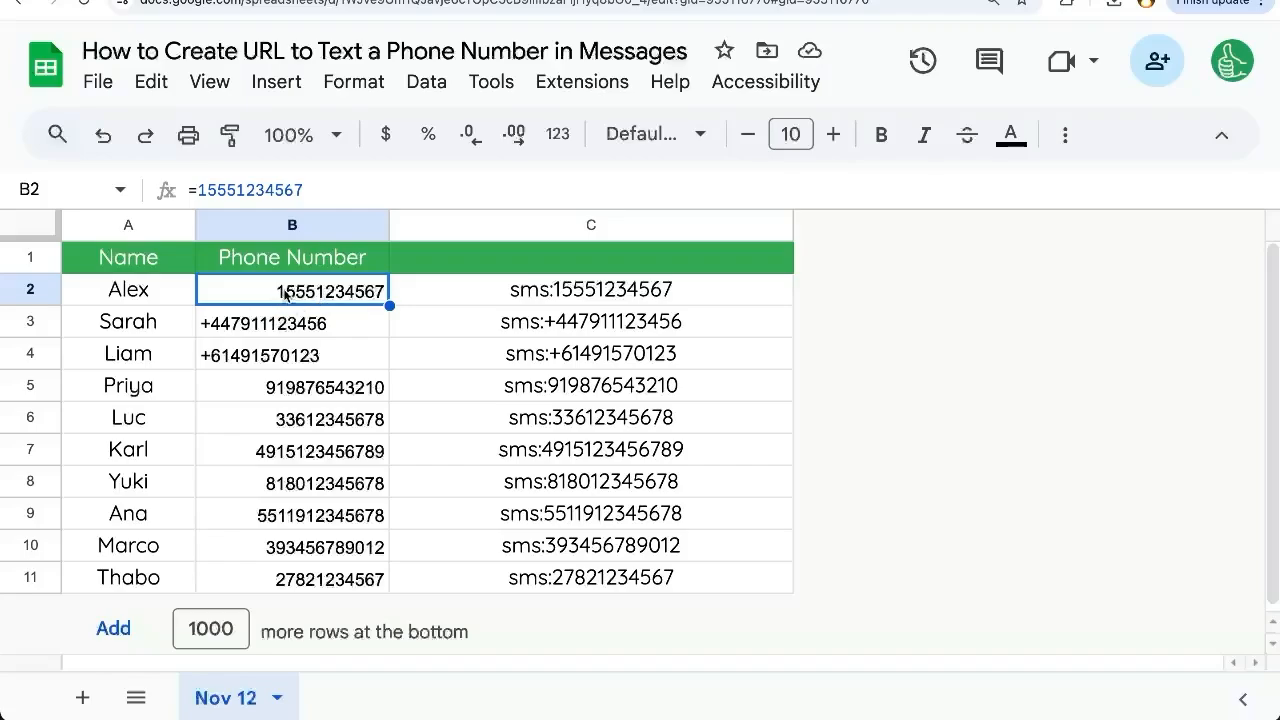
pyautogui.press('ctrl+f')
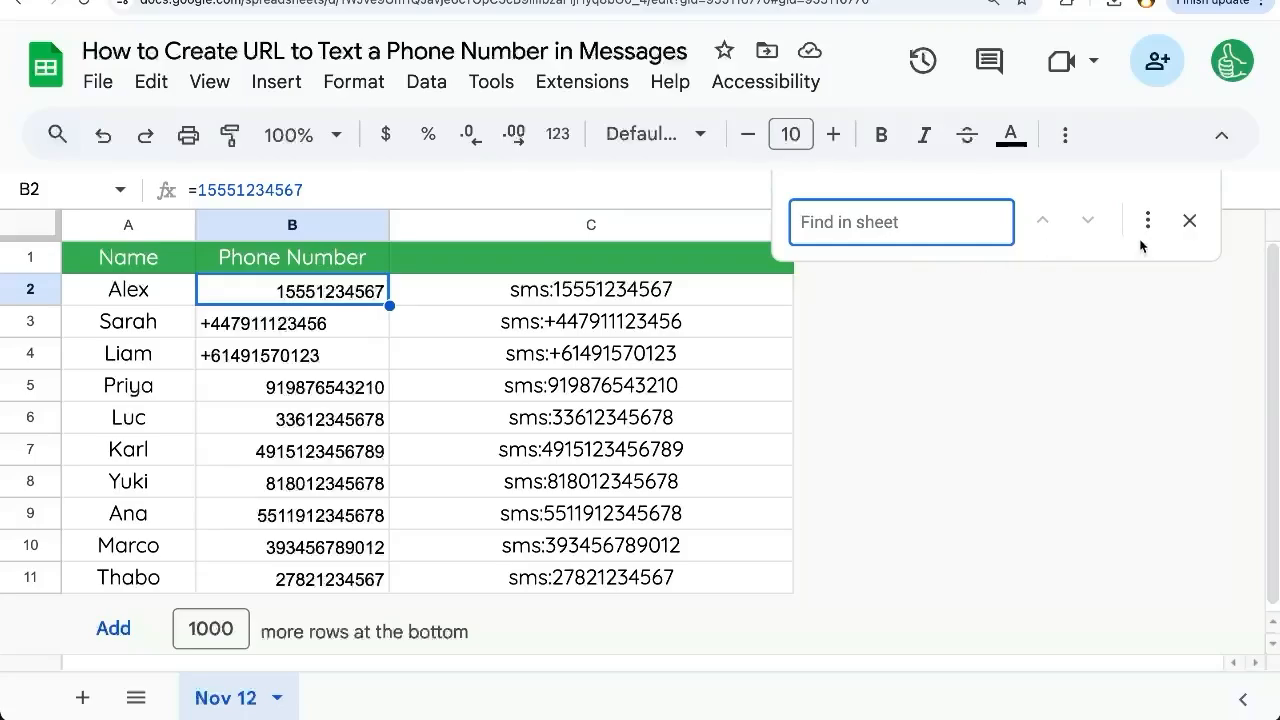
# Find = and replace with '+ in specific range 'Nov 12'!B2, searching within formulas
pyautogui.click(1148, 220)
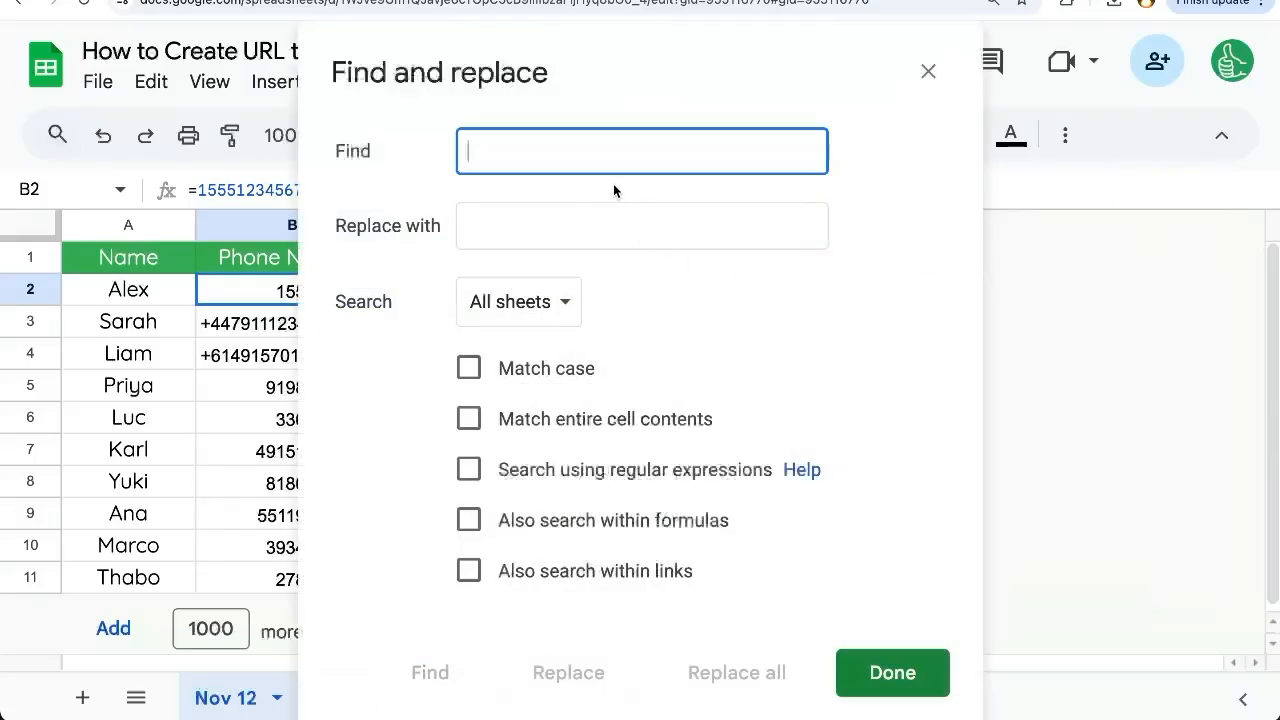
pyautogui.click(640, 224)
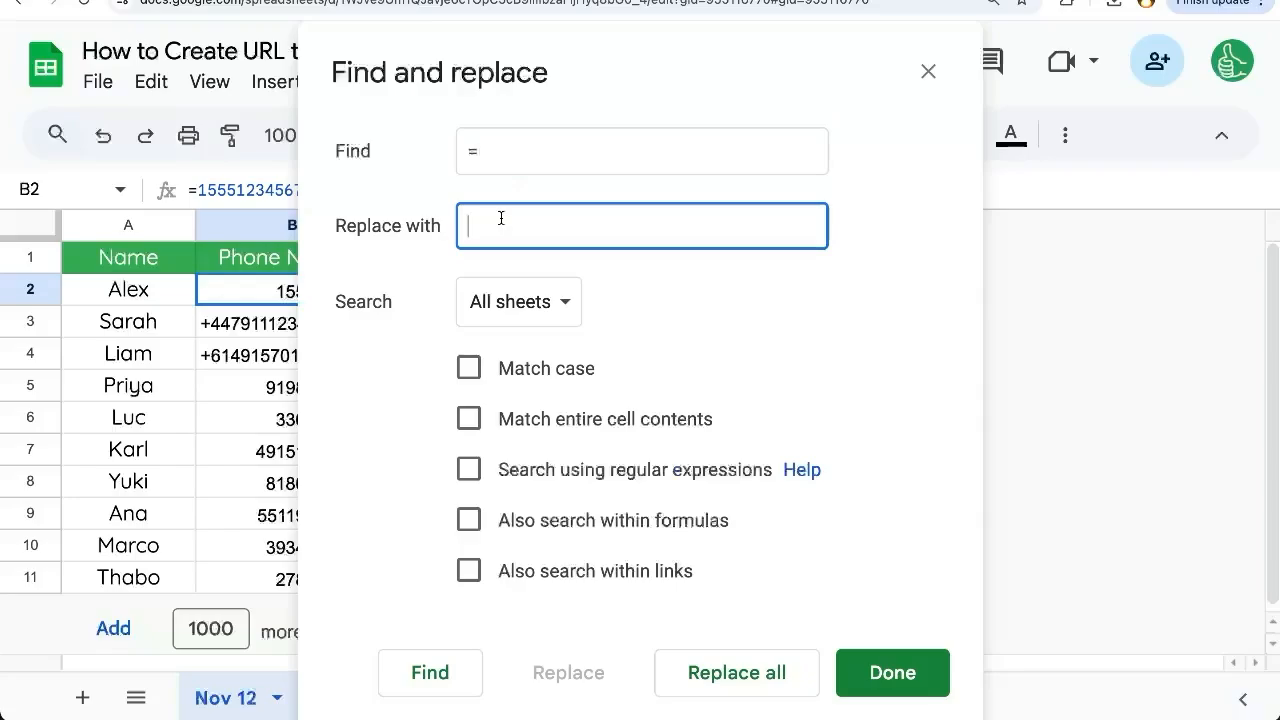
pyautogui.click(516, 300)
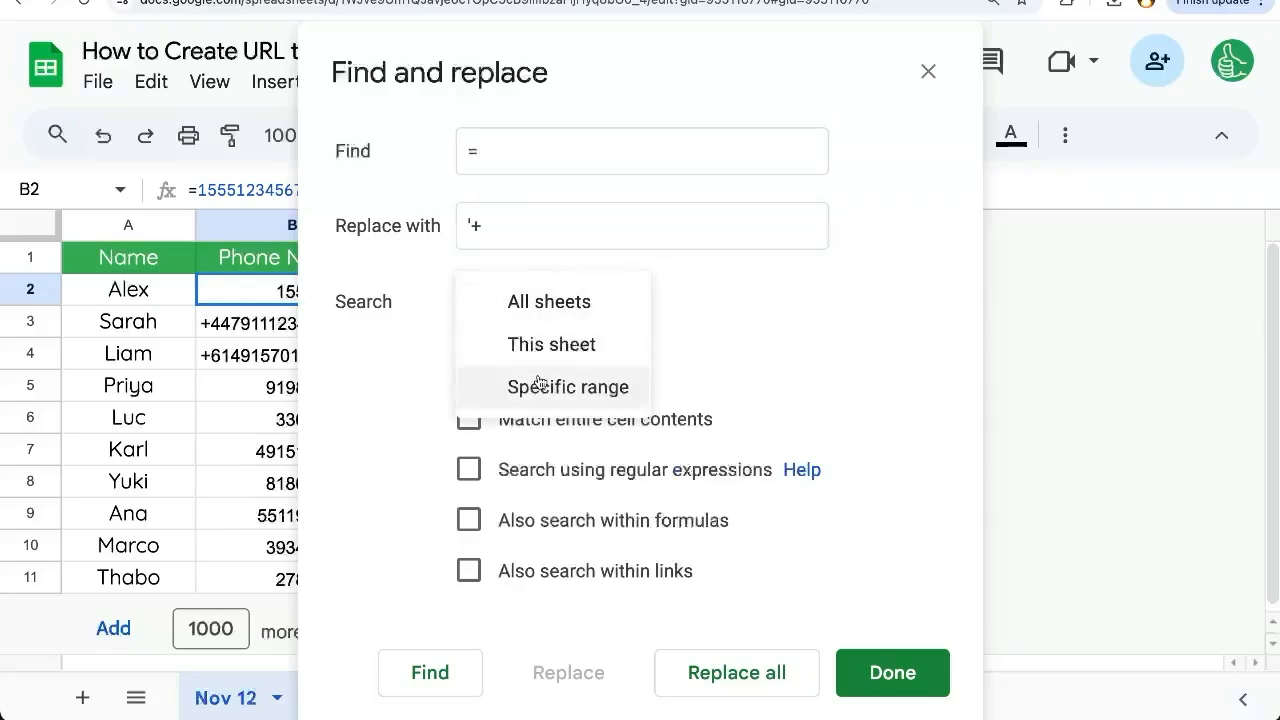
pyautogui.click(568, 388)
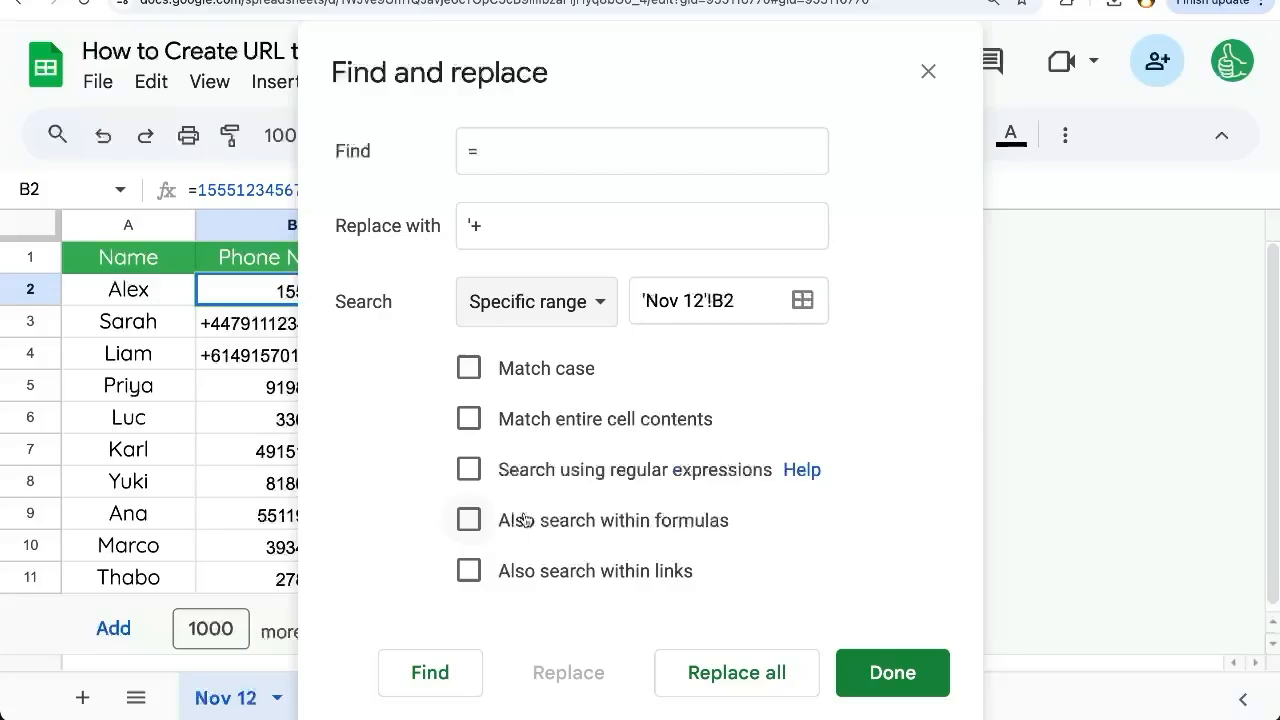
pyautogui.click(468, 520)
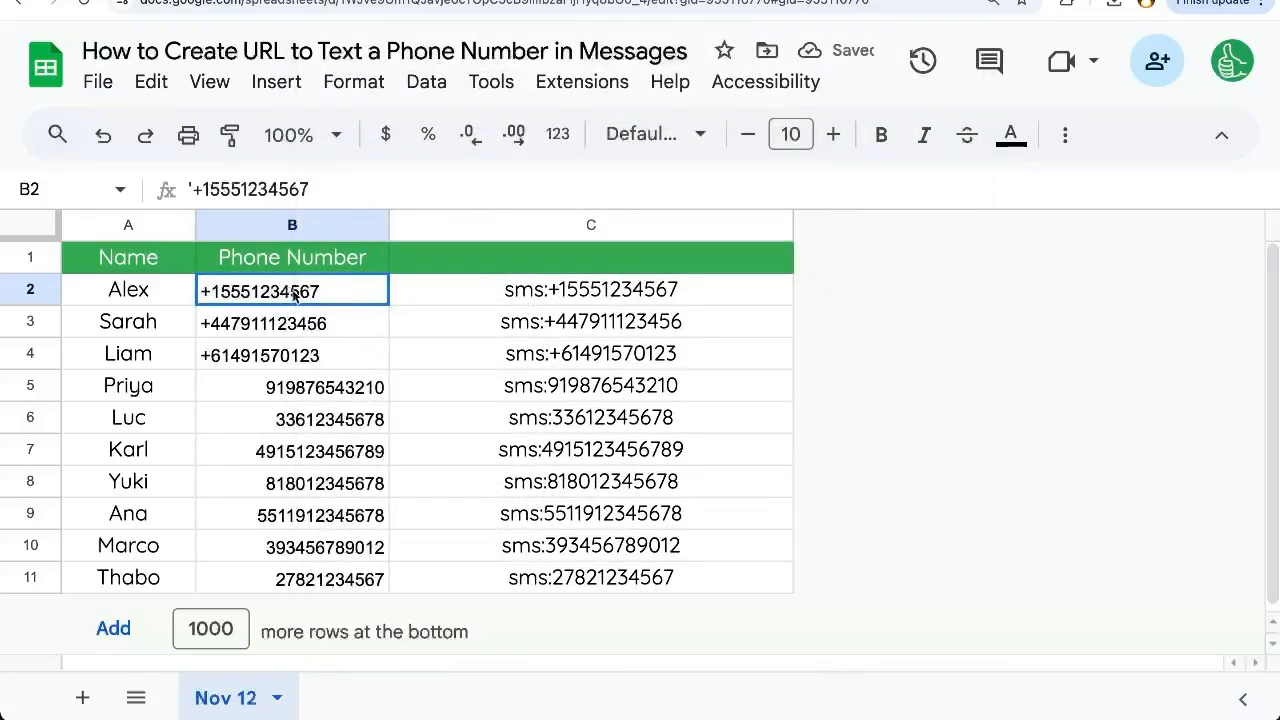
pyautogui.click(292, 384)
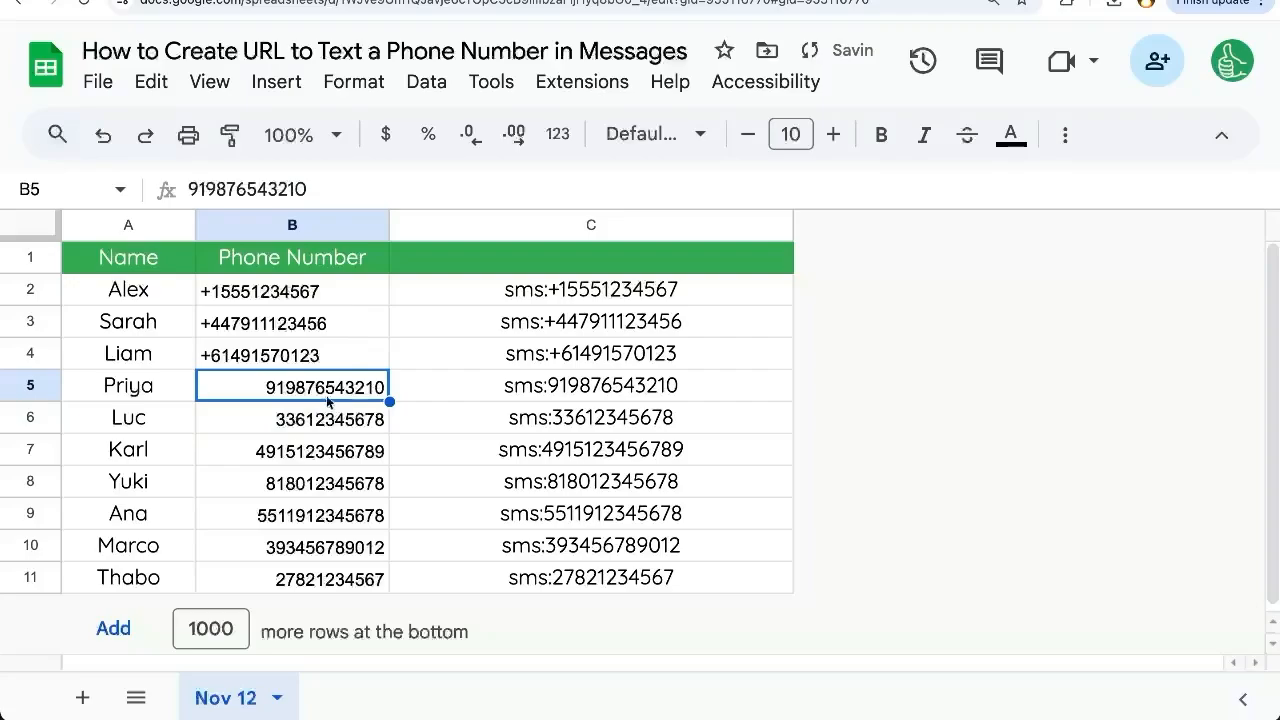
pyautogui.click(592, 352)
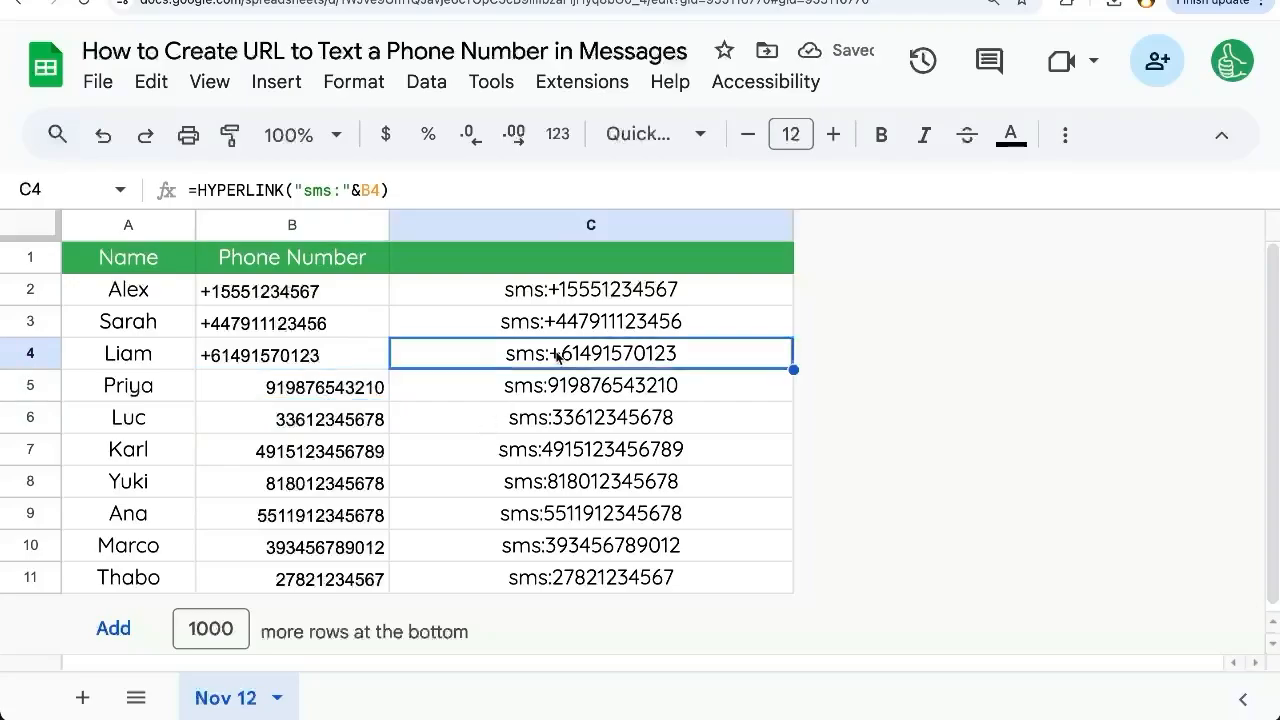